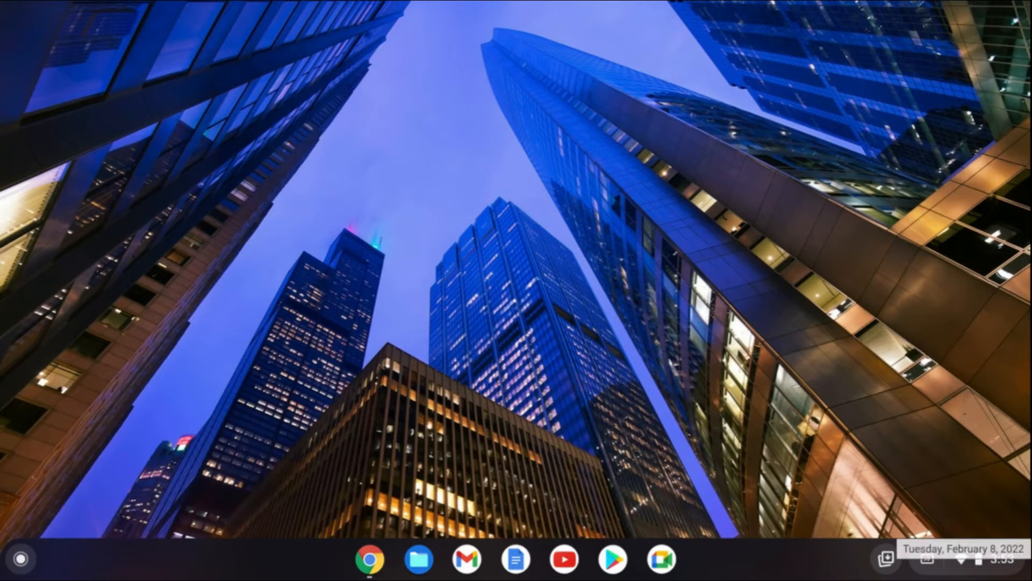
Open Quick Settings from the clock in the shelf's status area
{"action": "left_click", "coordinate": [970, 563]}
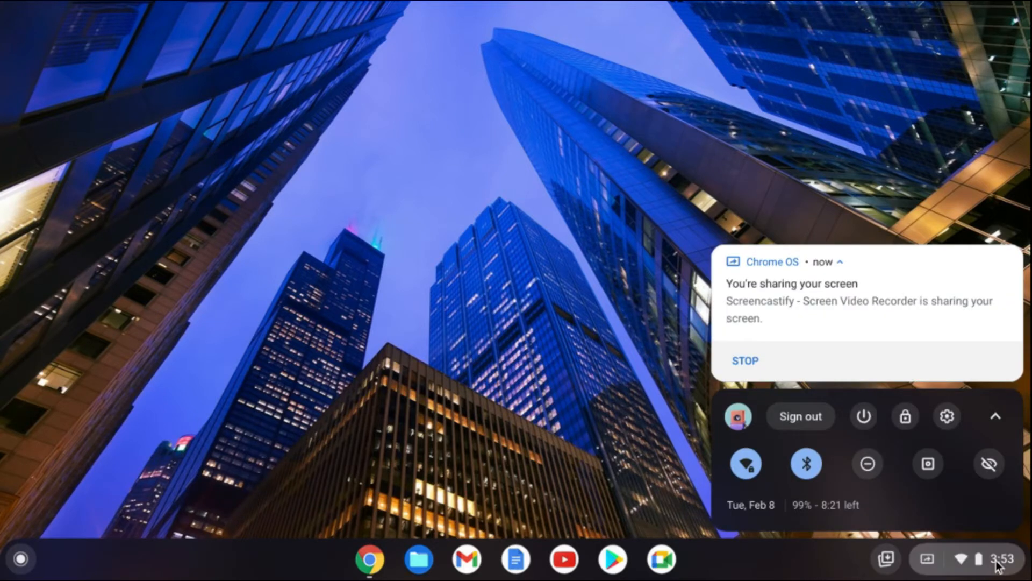
{"action": "mouse_move", "coordinate": [947, 420]}
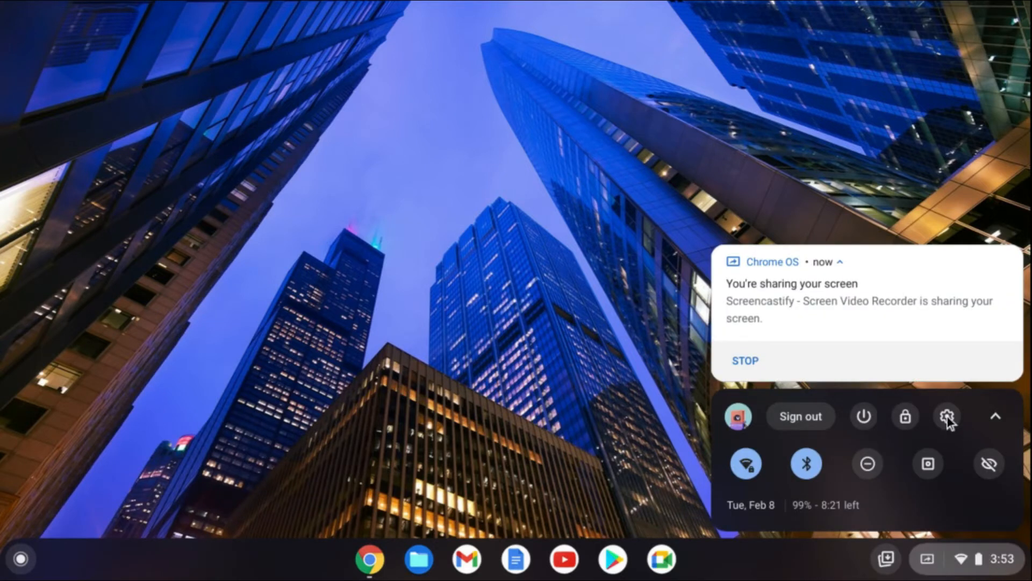
{"action": "mouse_move", "coordinate": [947, 420]}
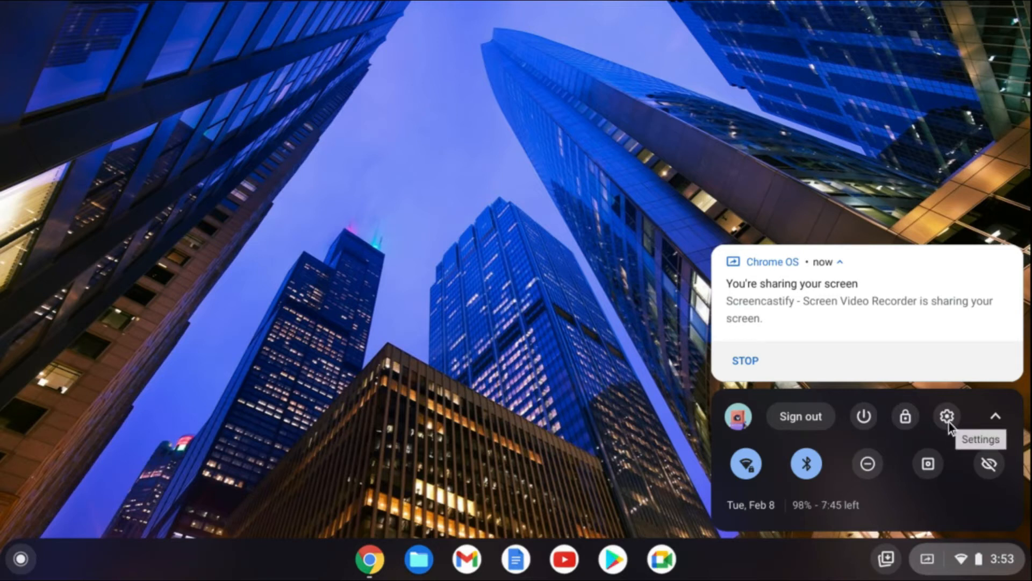
Launch Settings and go to the Accessibility page under Advanced
{"action": "left_click", "coordinate": [946, 416]}
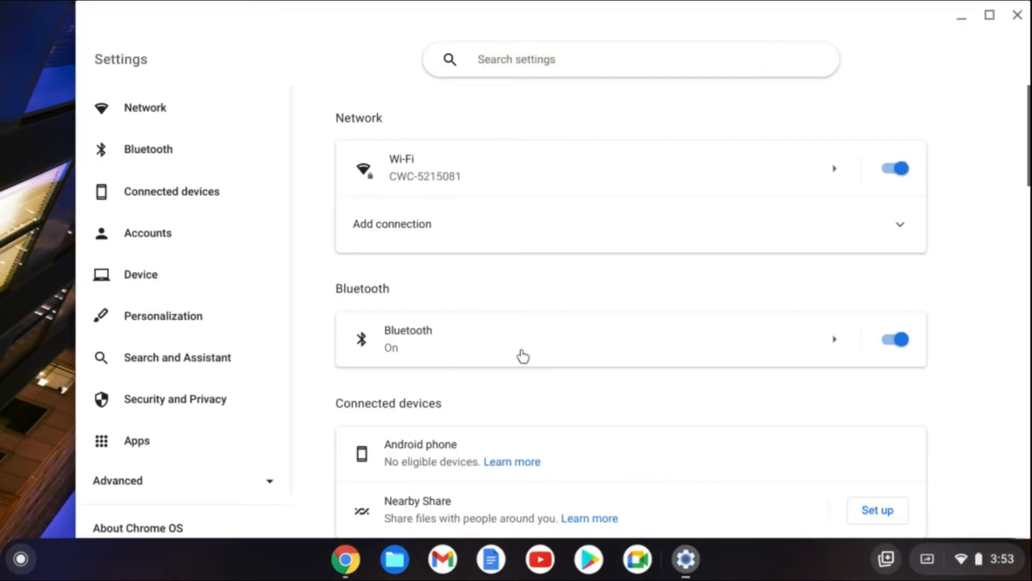
{"action": "mouse_move", "coordinate": [292, 348]}
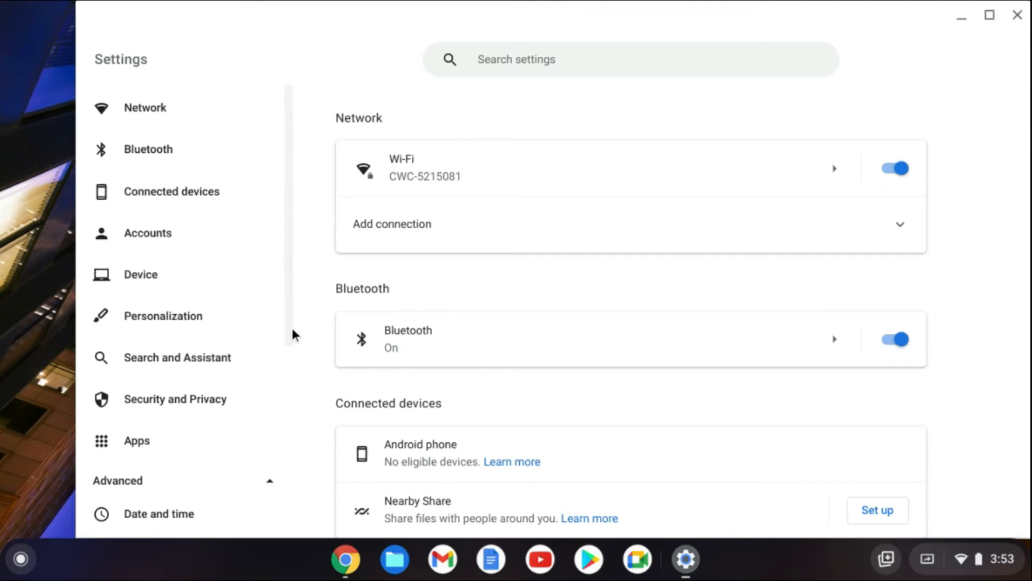
{"action": "scroll", "scroll_direction": "down", "scroll_amount": 3}
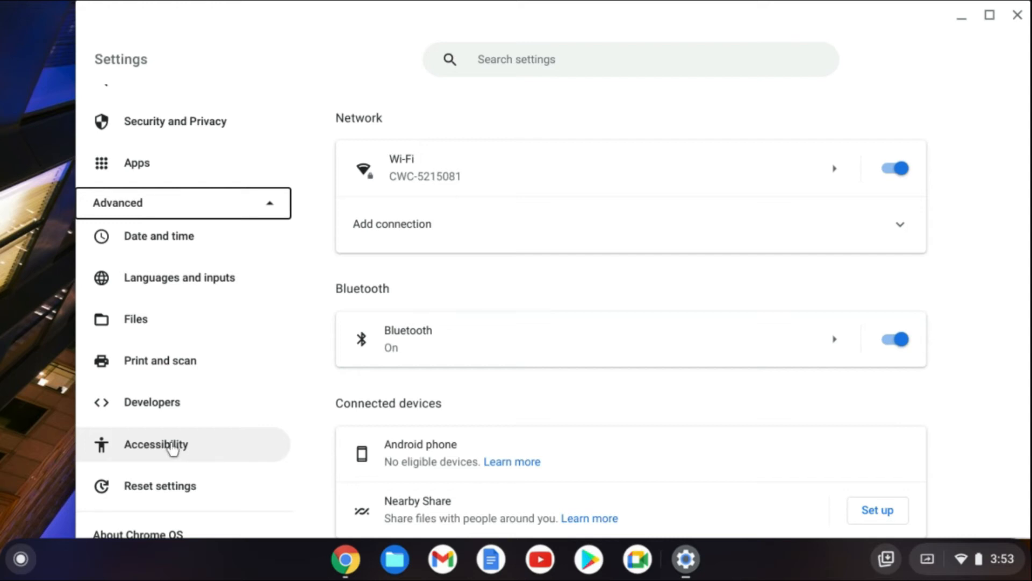
{"action": "left_click", "coordinate": [155, 445]}
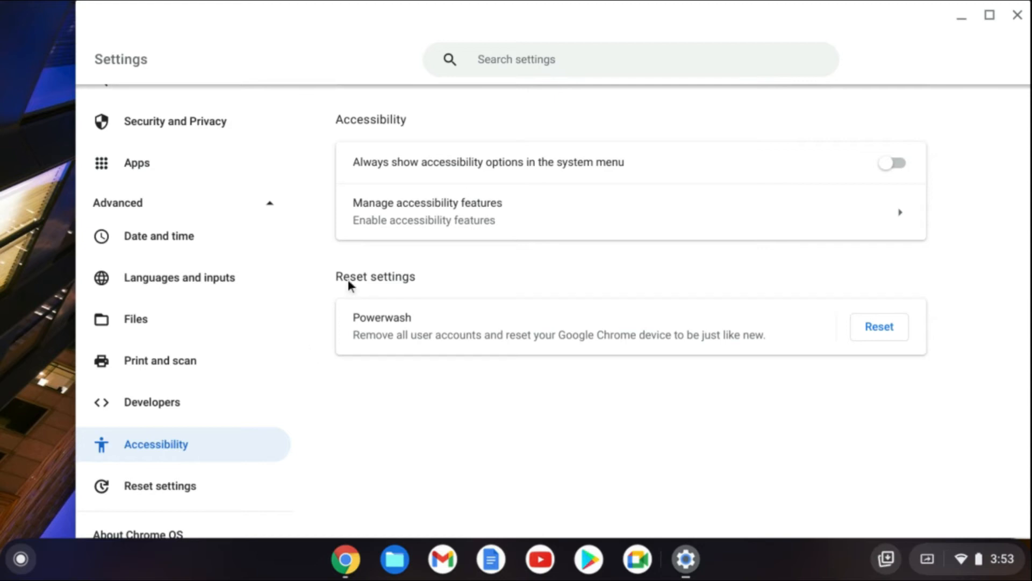
{"action": "mouse_move", "coordinate": [437, 230]}
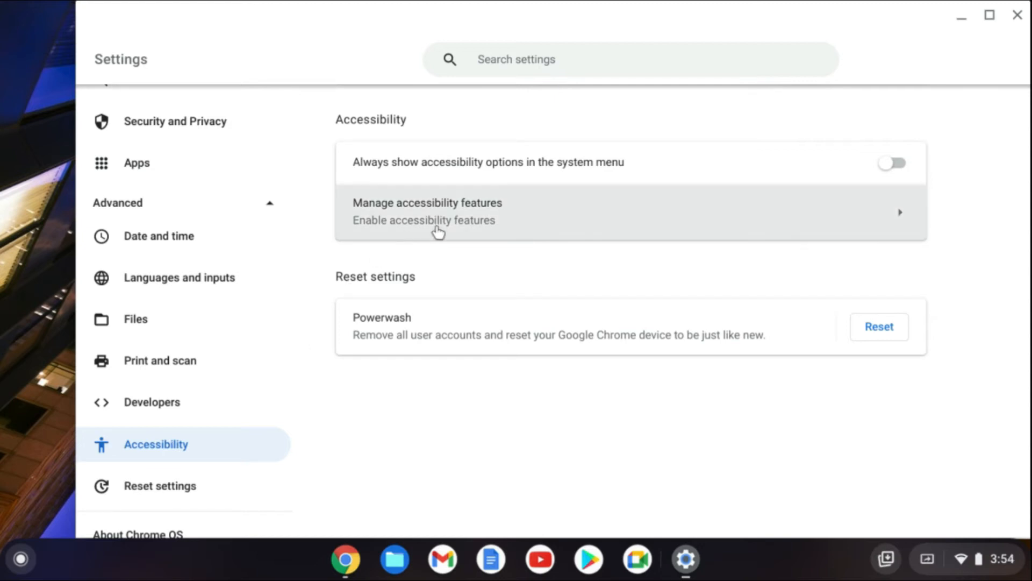
In Manage accessibility features, switch on Enable on-screen keyboard under Keyboard and text input
{"action": "left_click", "coordinate": [427, 211]}
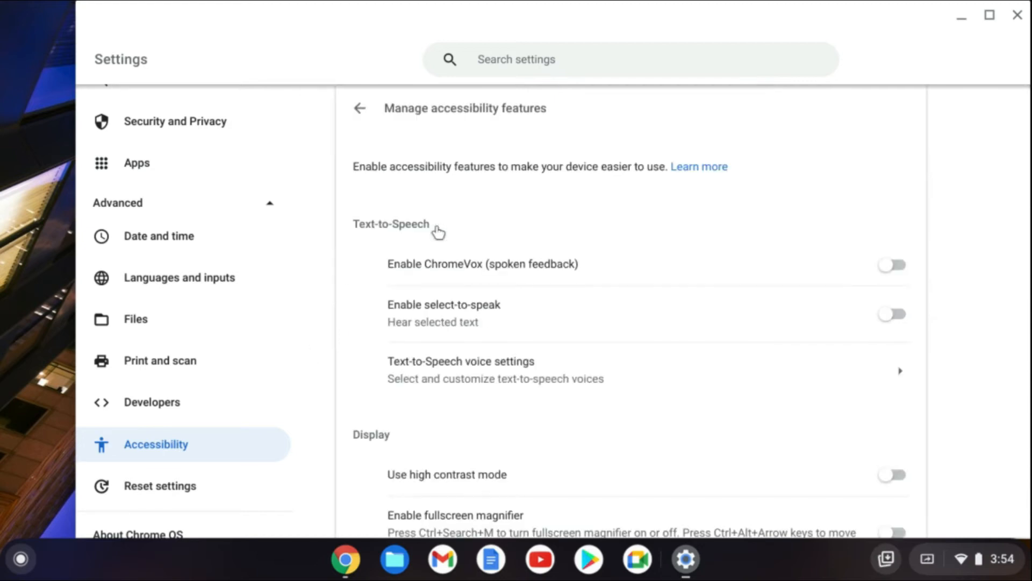
{"action": "mouse_move", "coordinate": [927, 331]}
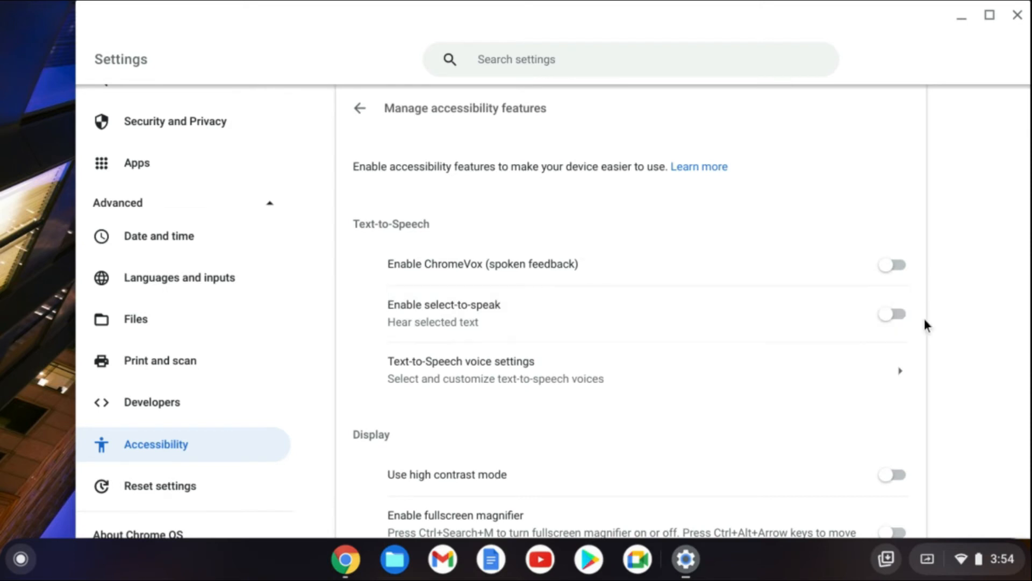
{"action": "scroll", "scroll_direction": "down", "scroll_amount": 3}
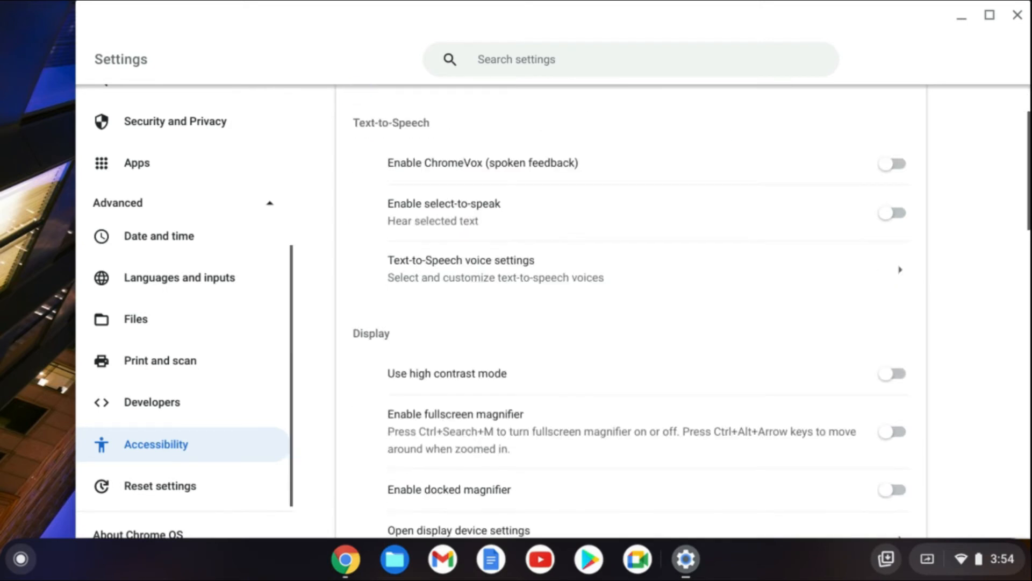
{"action": "scroll", "scroll_direction": "down", "scroll_amount": 3}
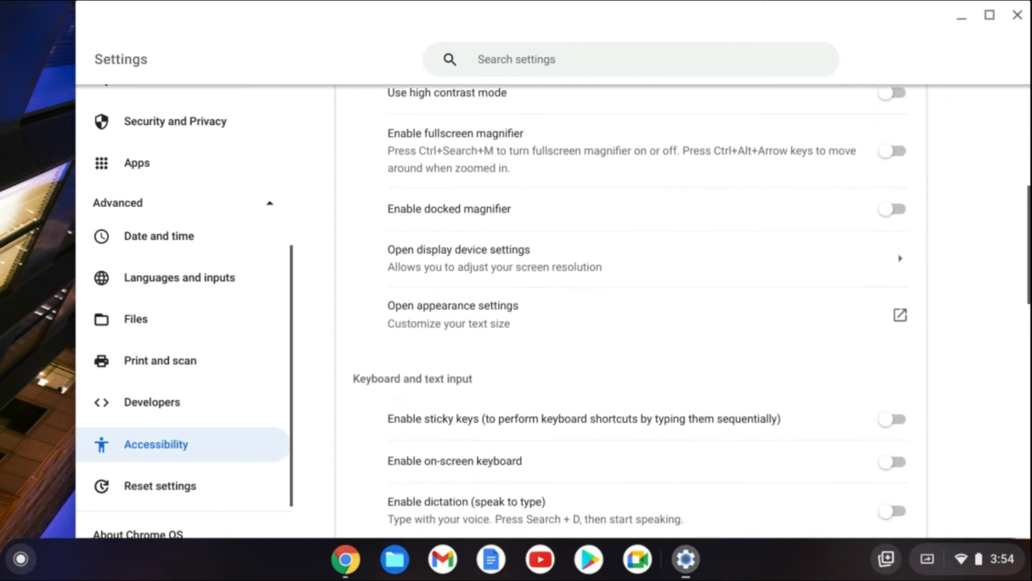
{"action": "scroll", "scroll_direction": "down", "scroll_amount": 3}
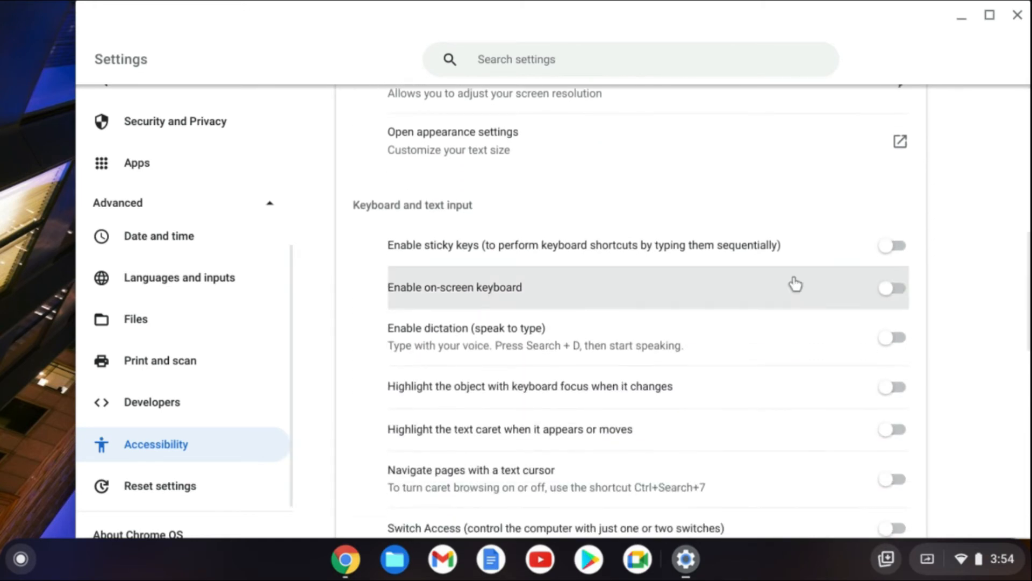
{"action": "mouse_move", "coordinate": [823, 287]}
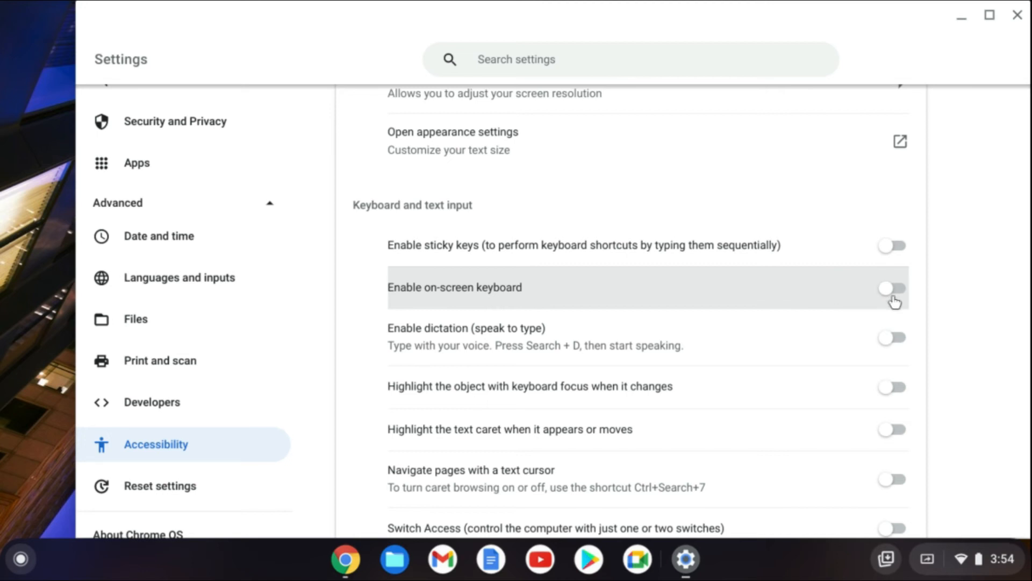
{"action": "left_click", "coordinate": [893, 288]}
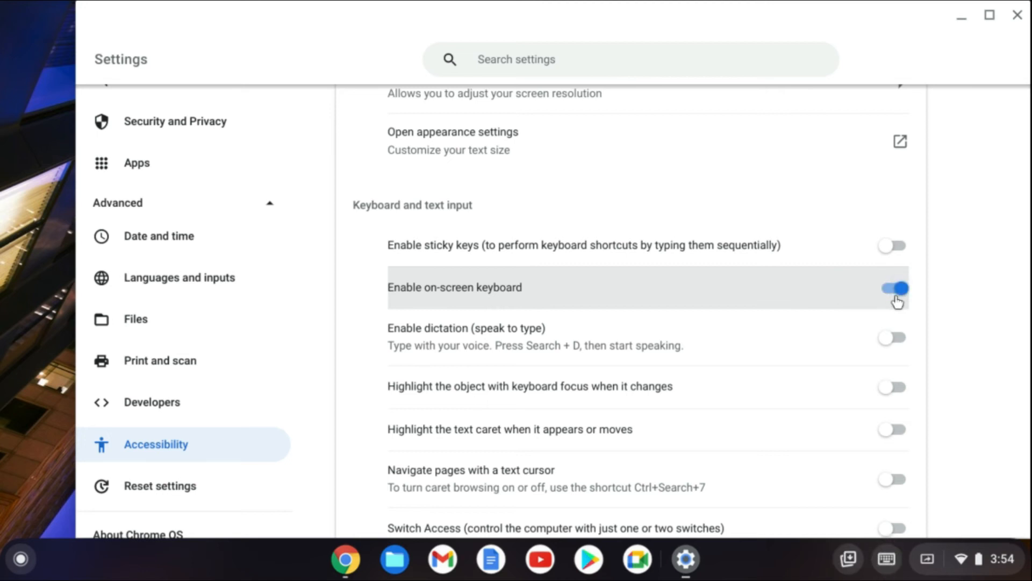
{"action": "mouse_move", "coordinate": [983, 45]}
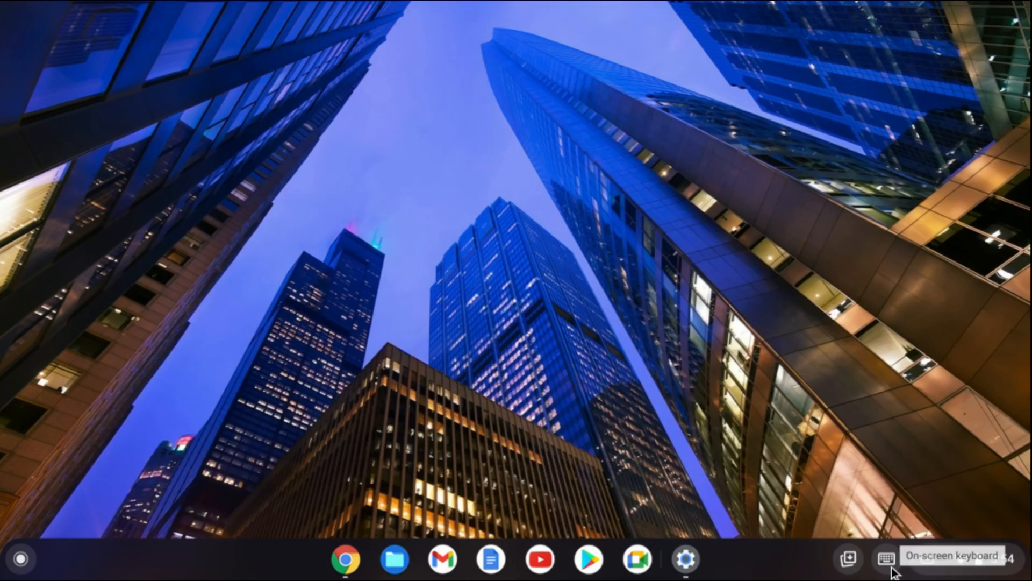
Bring up the full on-screen keyboard from the shelf's keyboard icon
{"action": "left_click", "coordinate": [887, 558]}
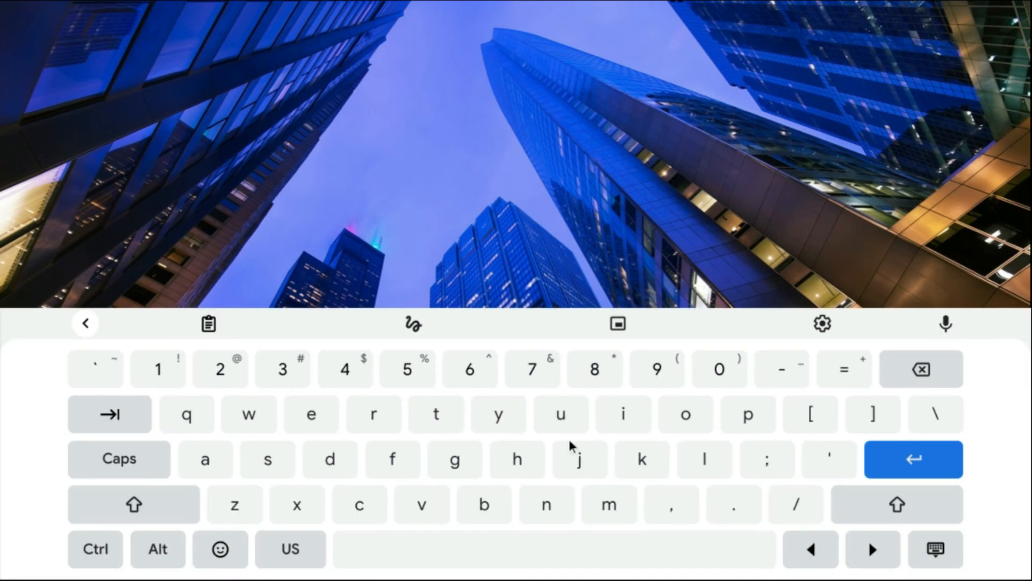
{"action": "mouse_move", "coordinate": [729, 456]}
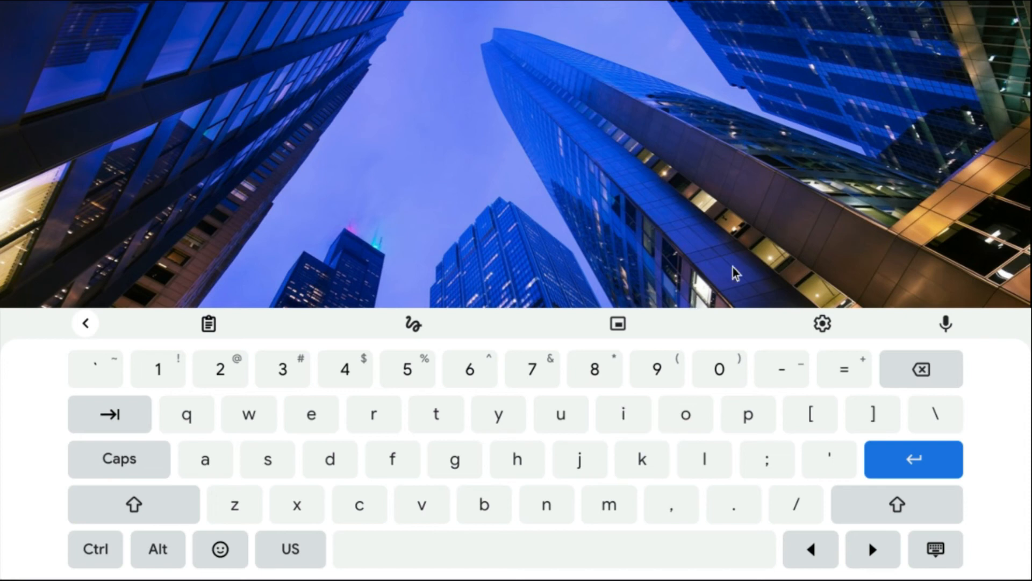
{"action": "mouse_move", "coordinate": [780, 225]}
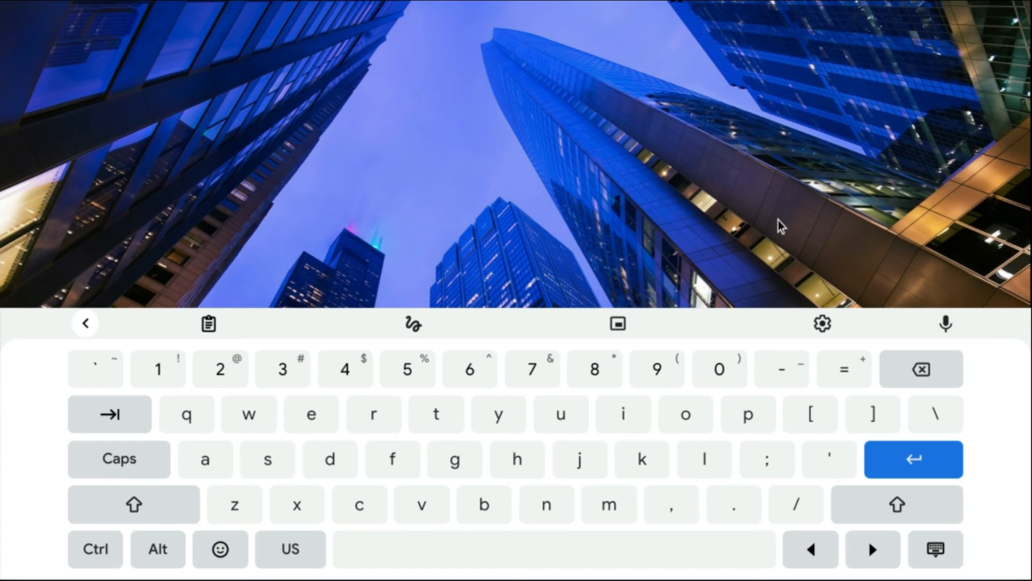
{"action": "mouse_move", "coordinate": [227, 322]}
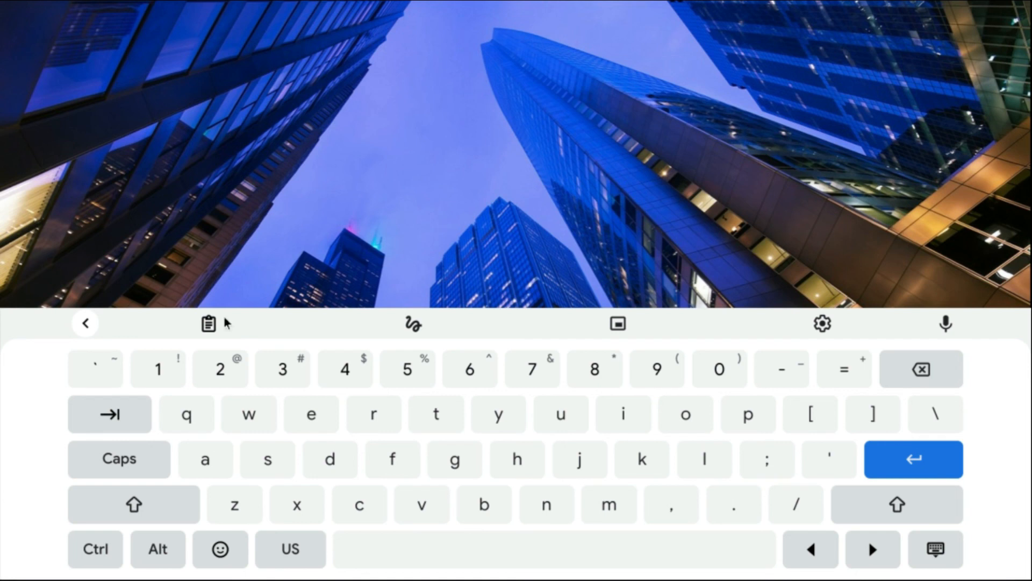
{"action": "mouse_move", "coordinate": [72, 345]}
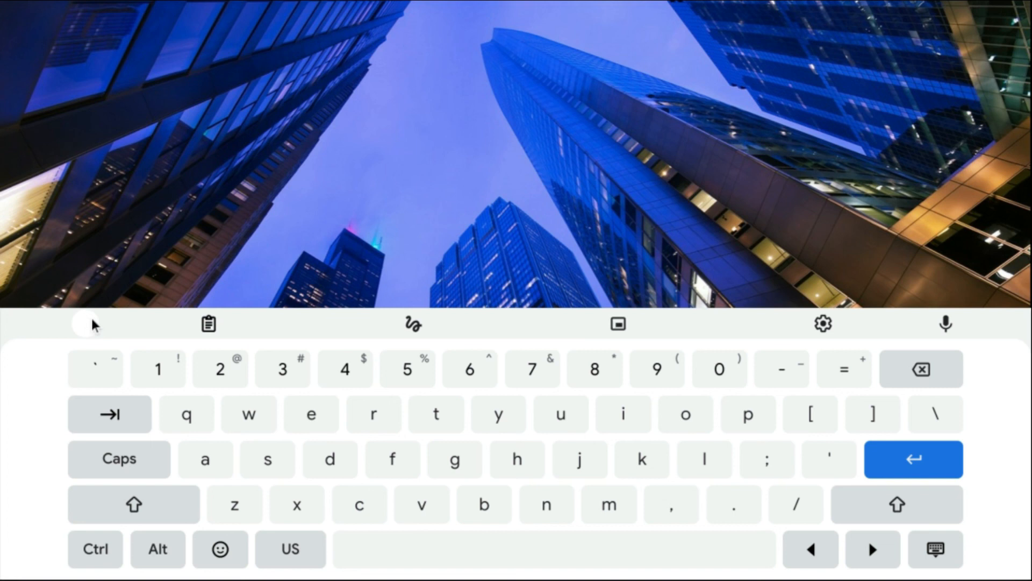
{"action": "left_click", "coordinate": [86, 323]}
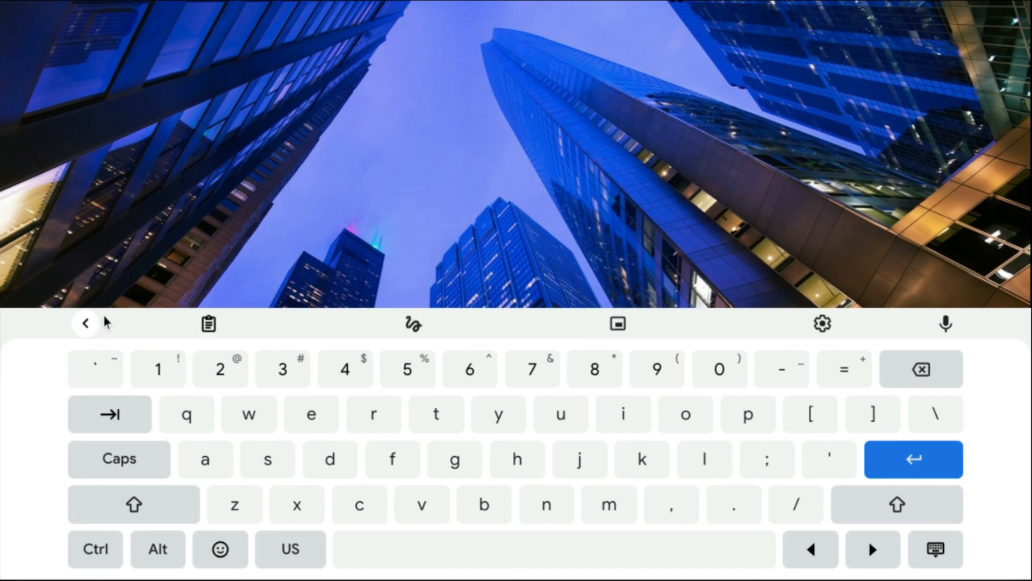